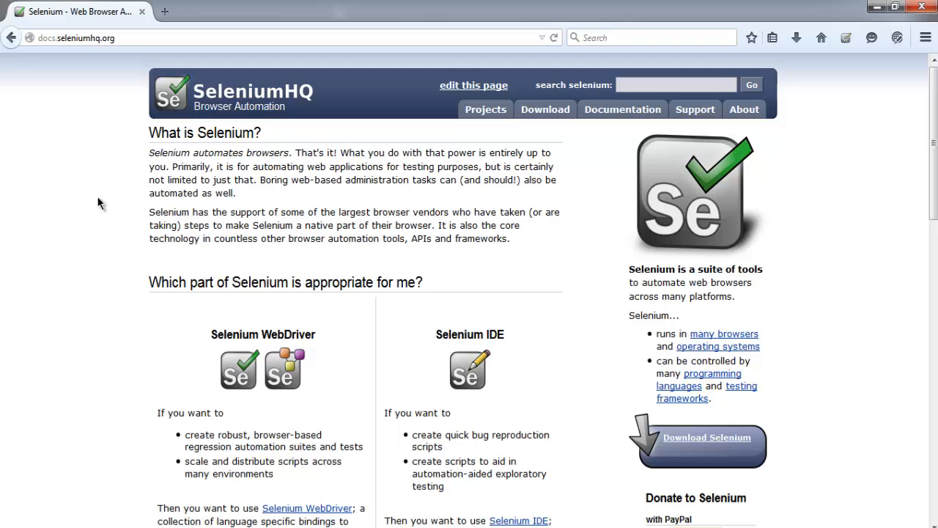
- Go to the SeleniumHQ Downloads page from the site's Download tab
left_click(55, 38)
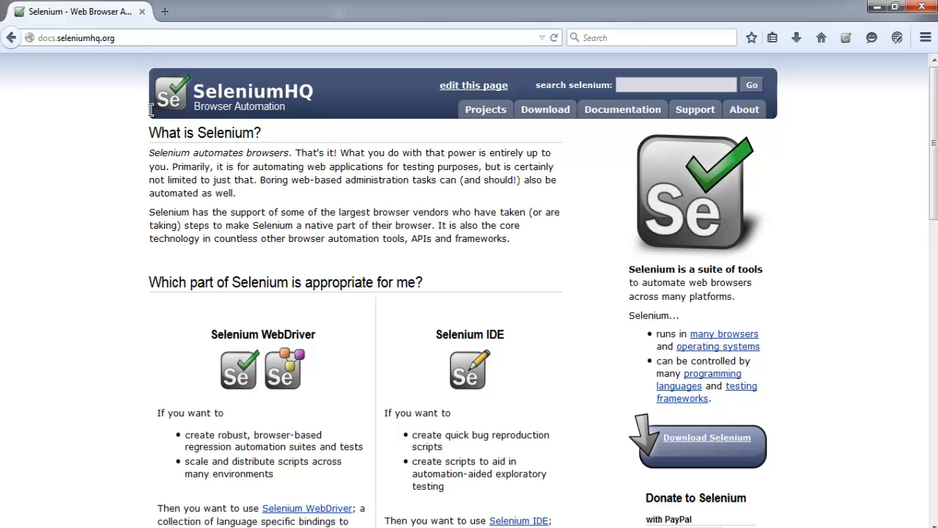
left_click(706, 437)
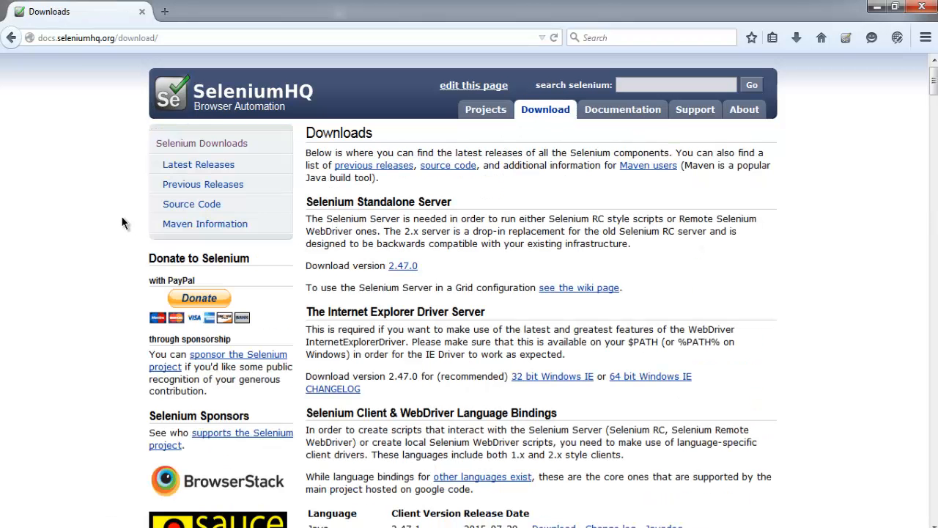
- Scroll down to the Selenium IDE section showing the 2.9.0 download link
scroll("down", 3)
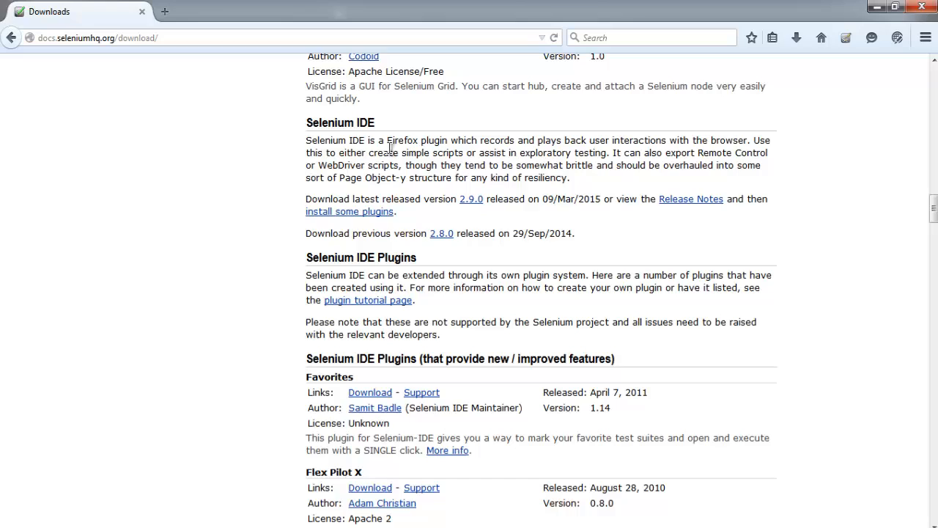
mouse_move(471, 199)
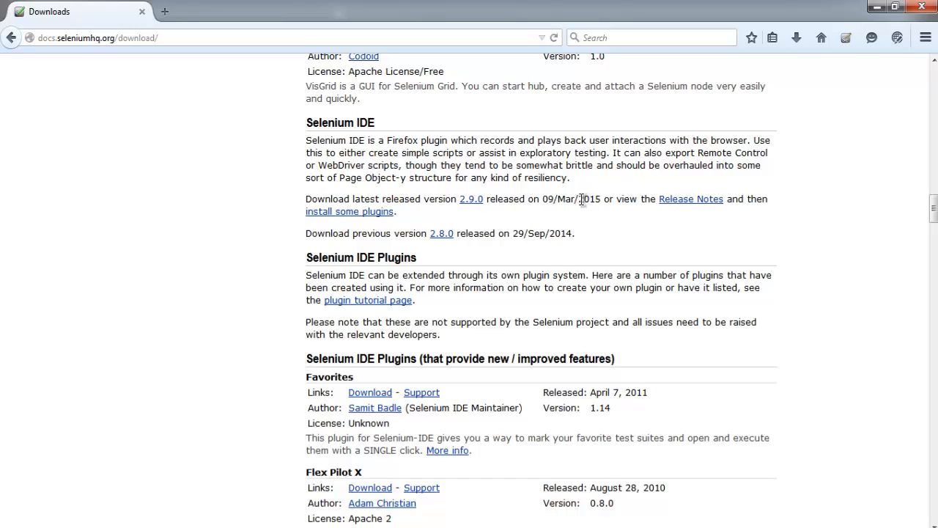
mouse_move(471, 199)
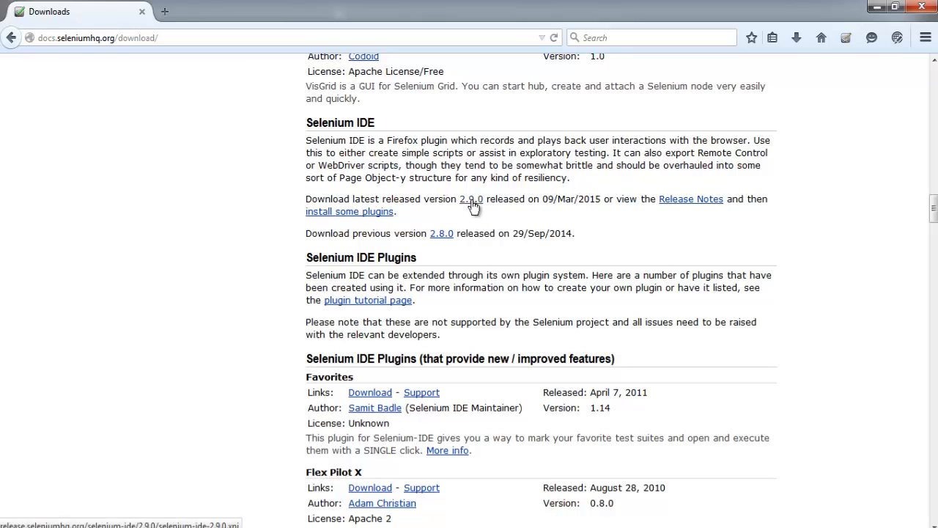
mouse_move(439, 198)
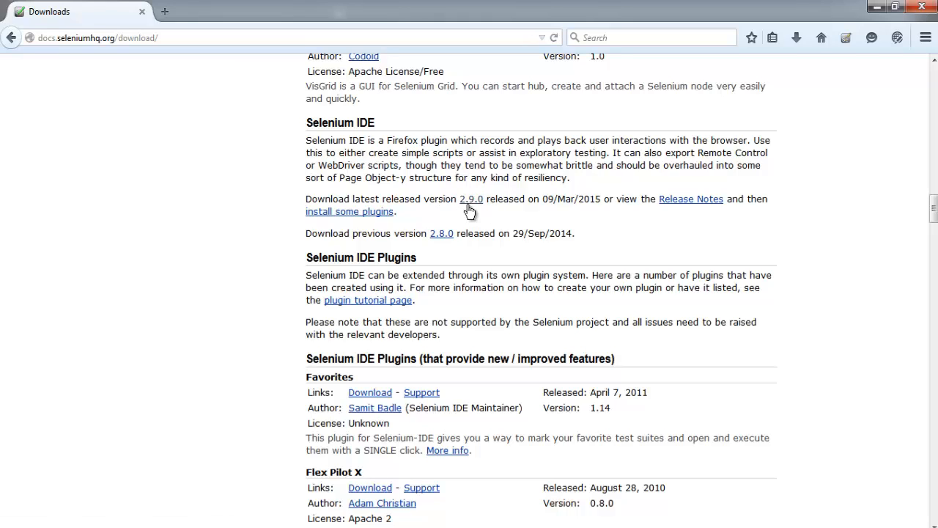
mouse_move(472, 204)
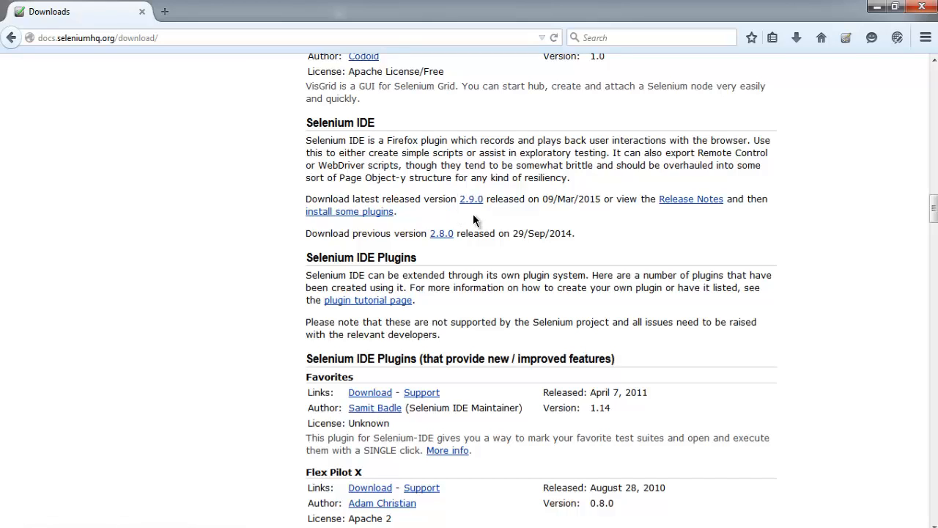
mouse_move(476, 192)
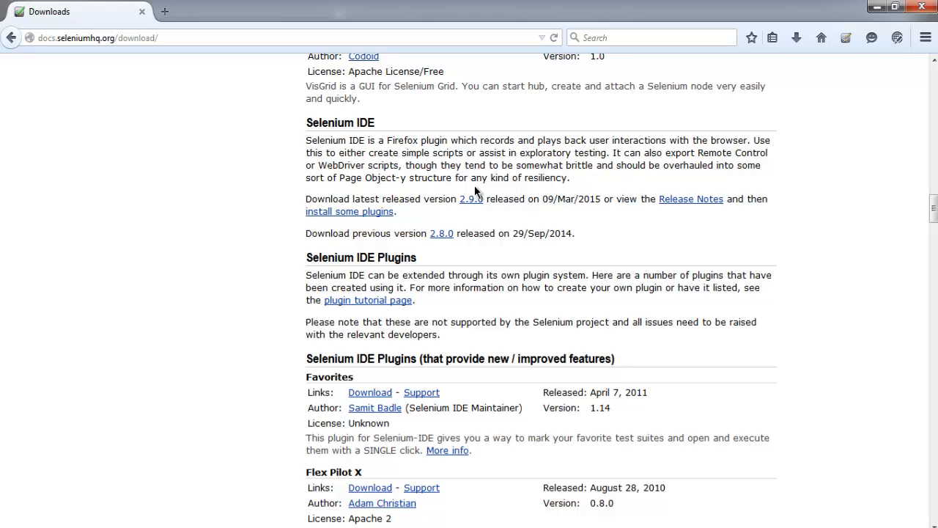
mouse_move(476, 167)
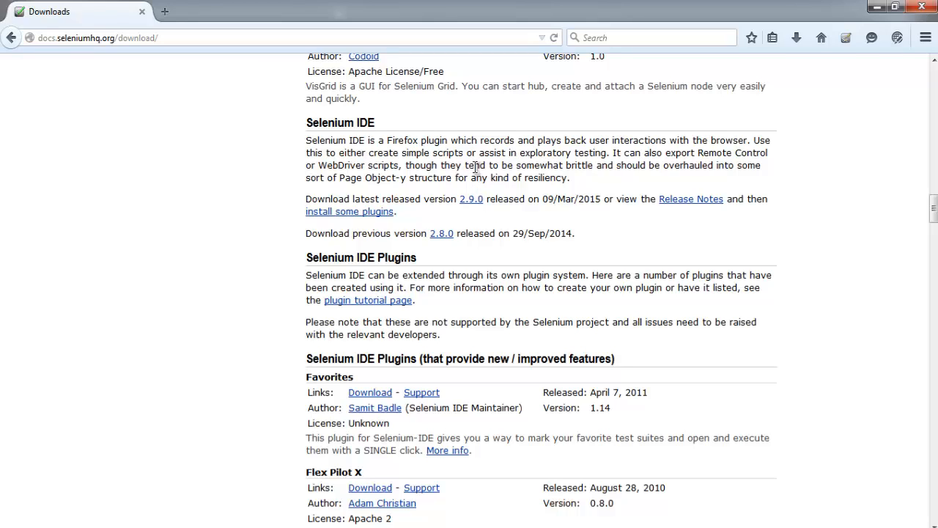
mouse_move(920, 58)
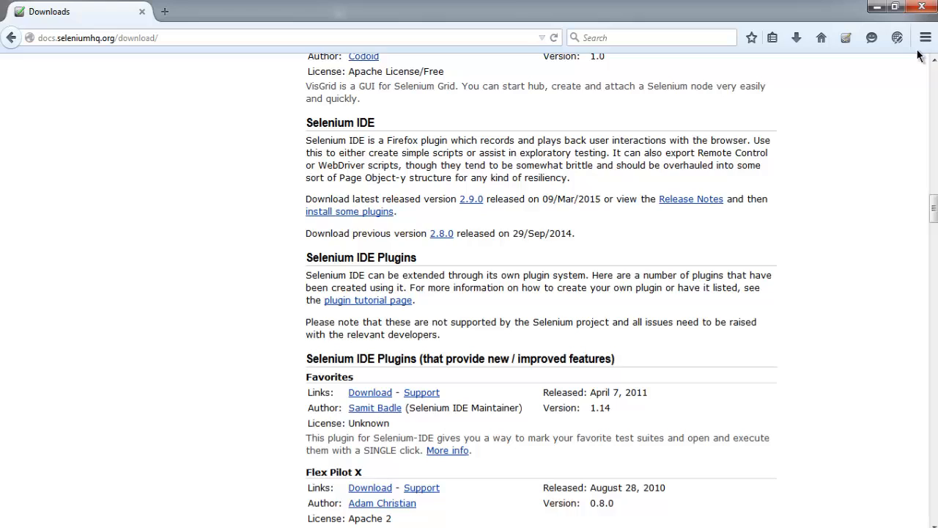
mouse_move(925, 37)
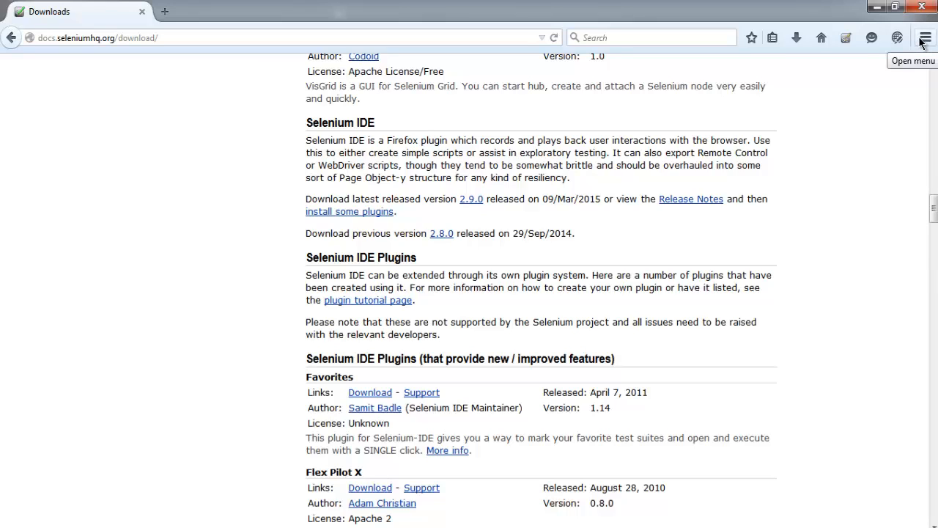
- Open the Developer submenu from the Firefox main menu to find Selenium IDE
left_click(924, 37)
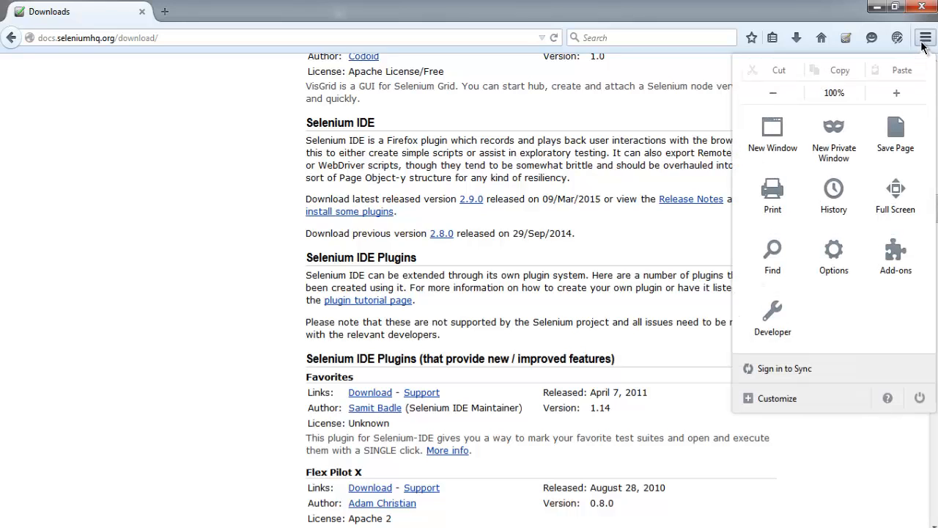
left_click(772, 319)
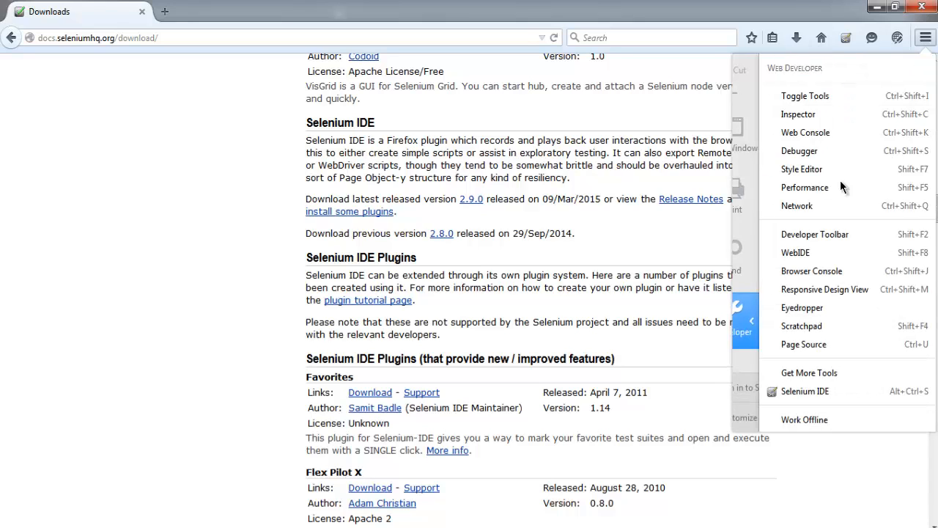
mouse_move(805, 391)
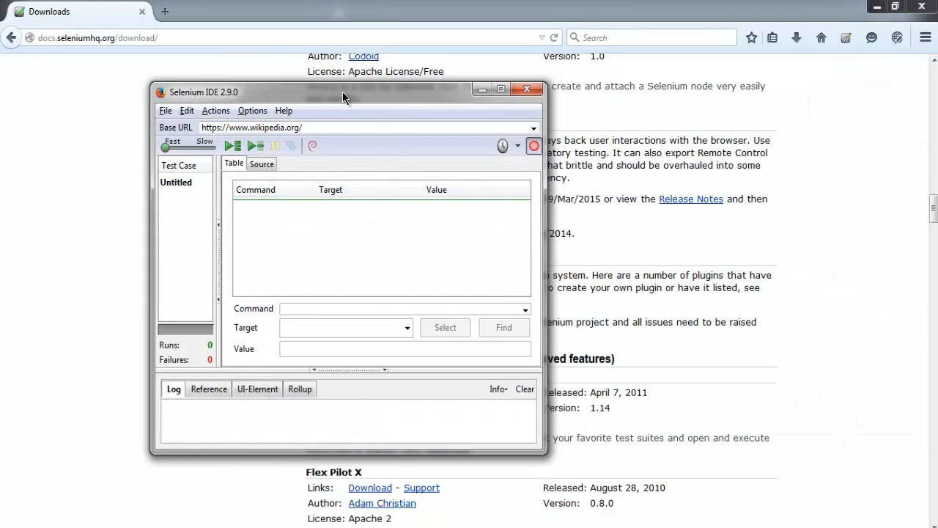
- Drag the Selenium IDE window right and slightly down toward the screen centre
left_click_drag(345, 92, 410, 92)
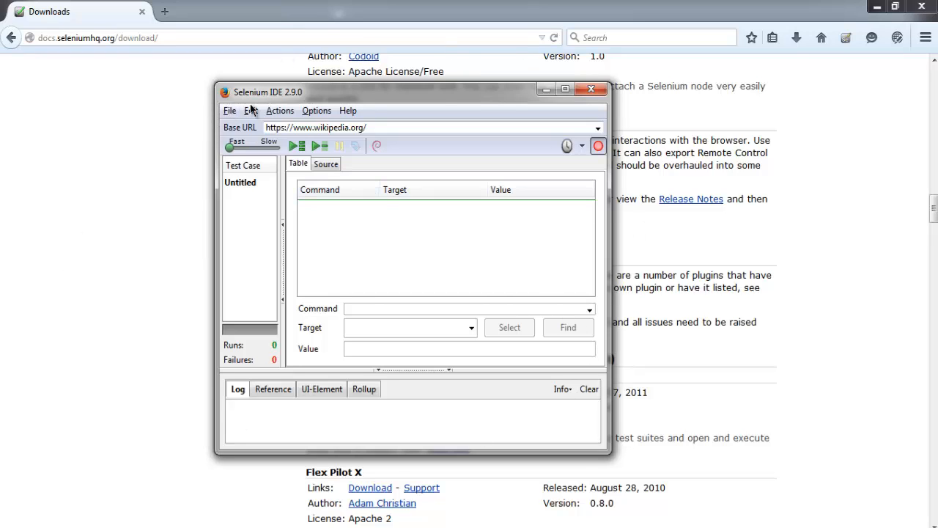
left_click_drag(413, 91, 448, 107)
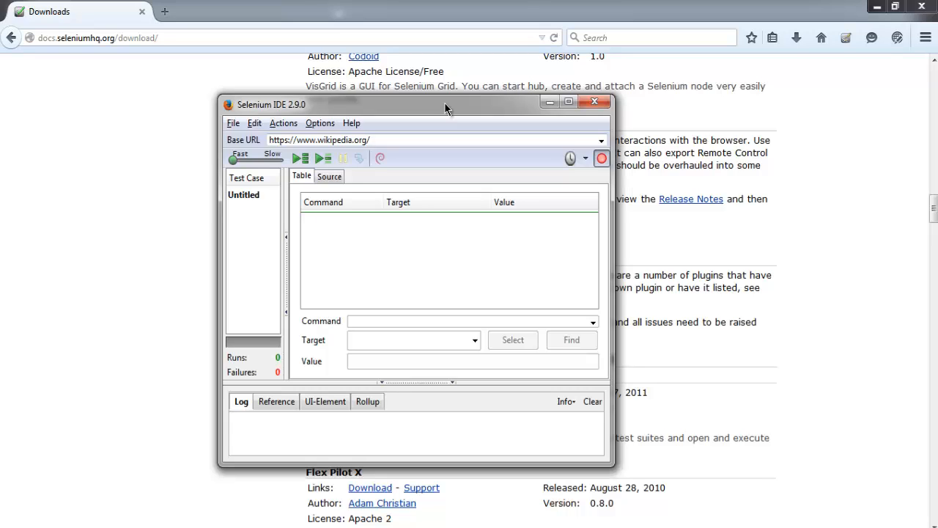
mouse_move(413, 111)
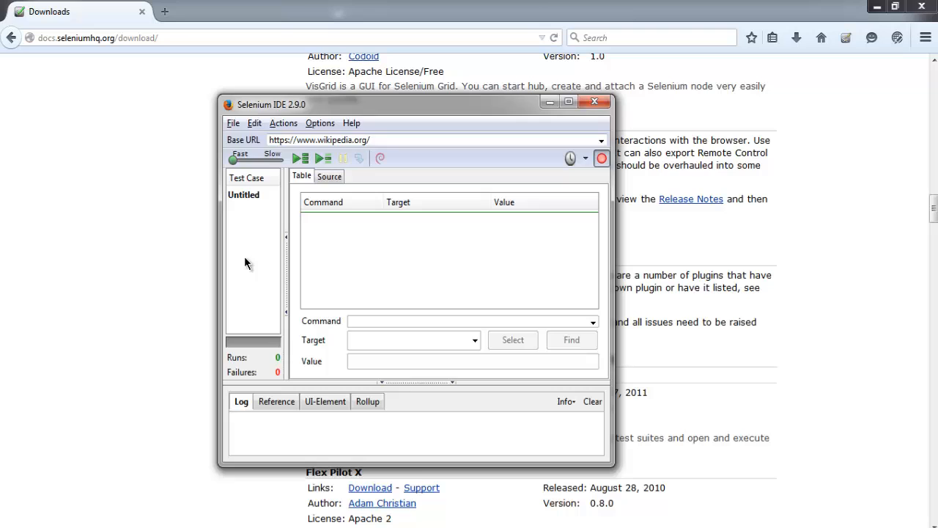
left_click(233, 122)
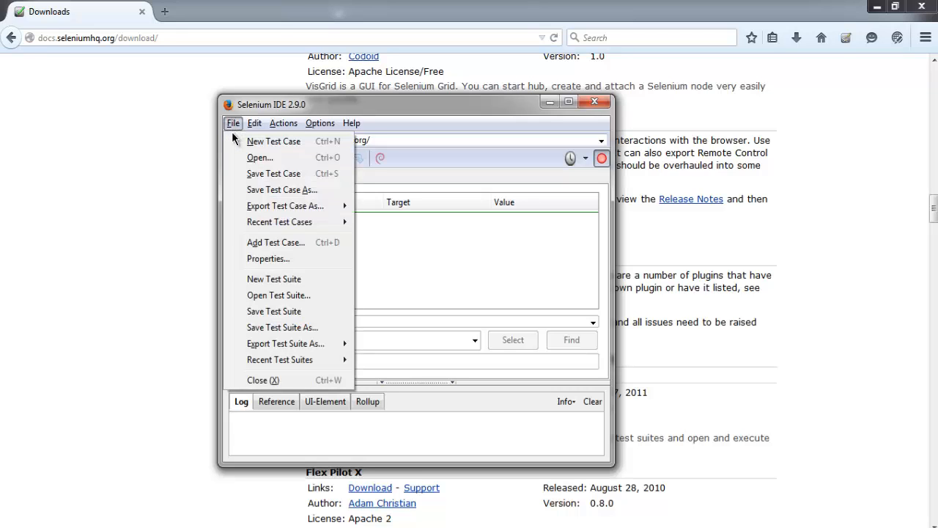
mouse_move(286, 206)
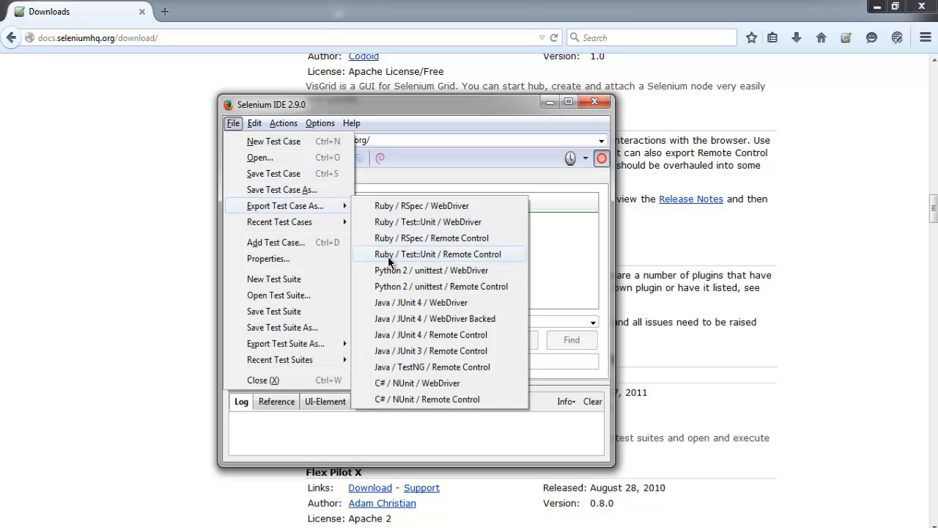
mouse_move(396, 270)
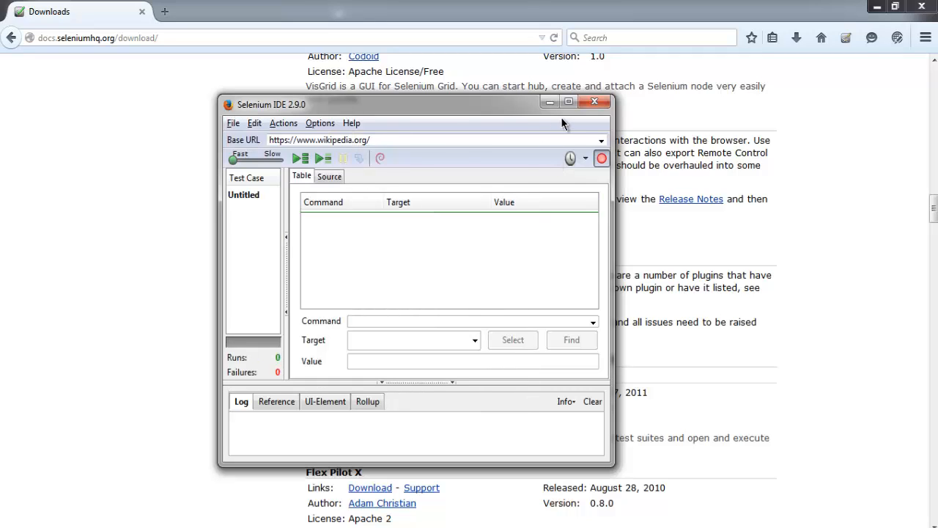
mouse_move(662, 122)
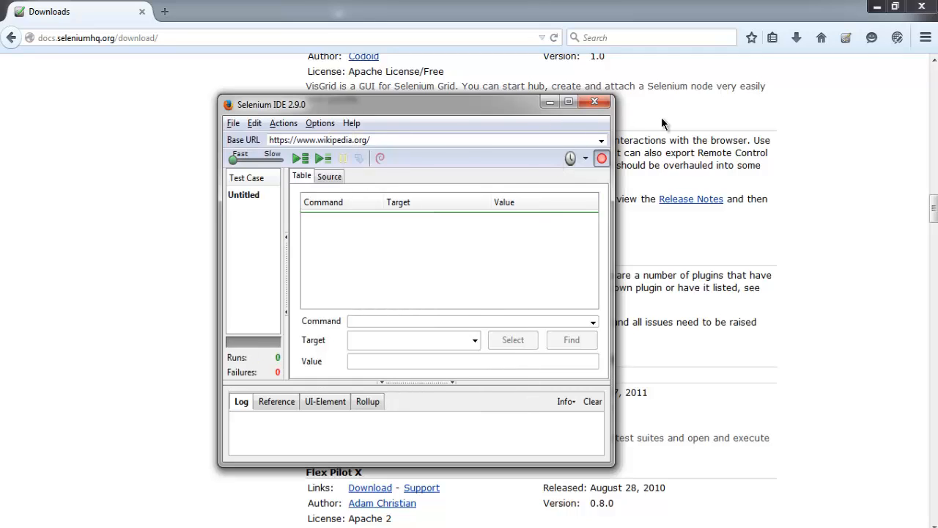
mouse_move(649, 151)
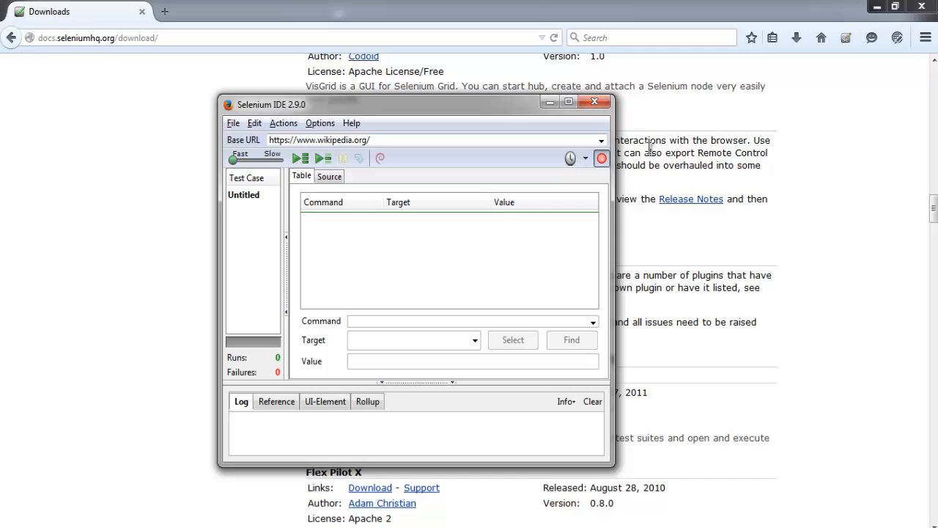